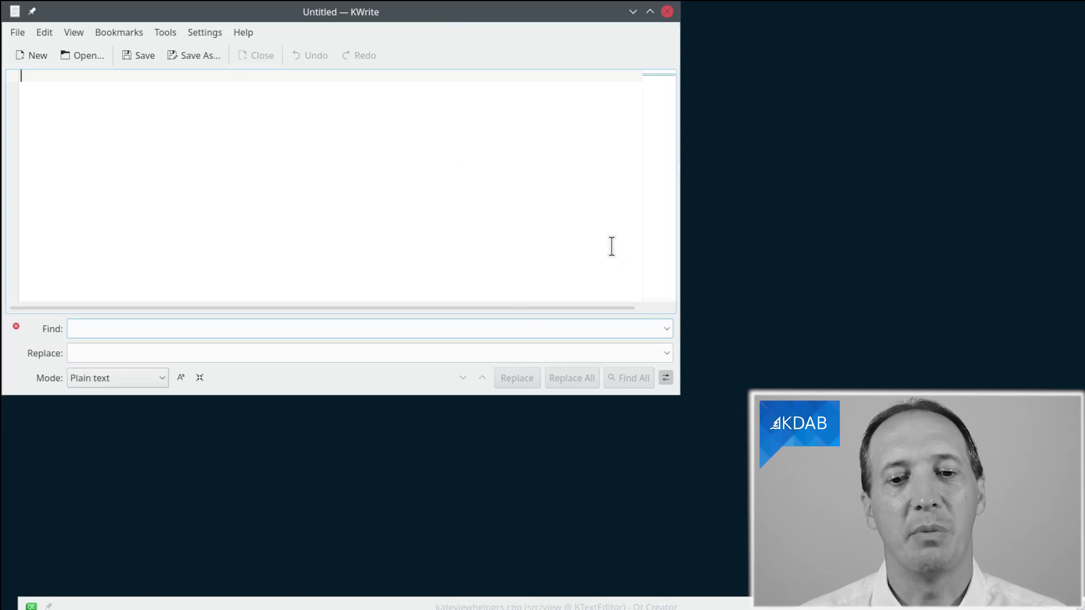
{"action": "mouse_move", "coordinate": [678, 349]}
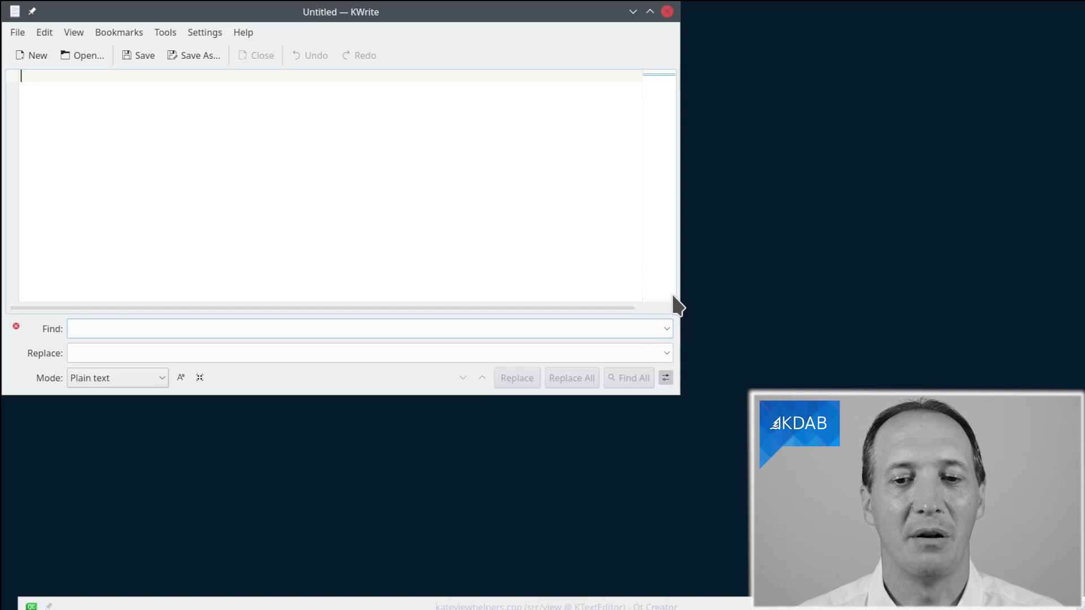
{"action": "mouse_move", "coordinate": [675, 280]}
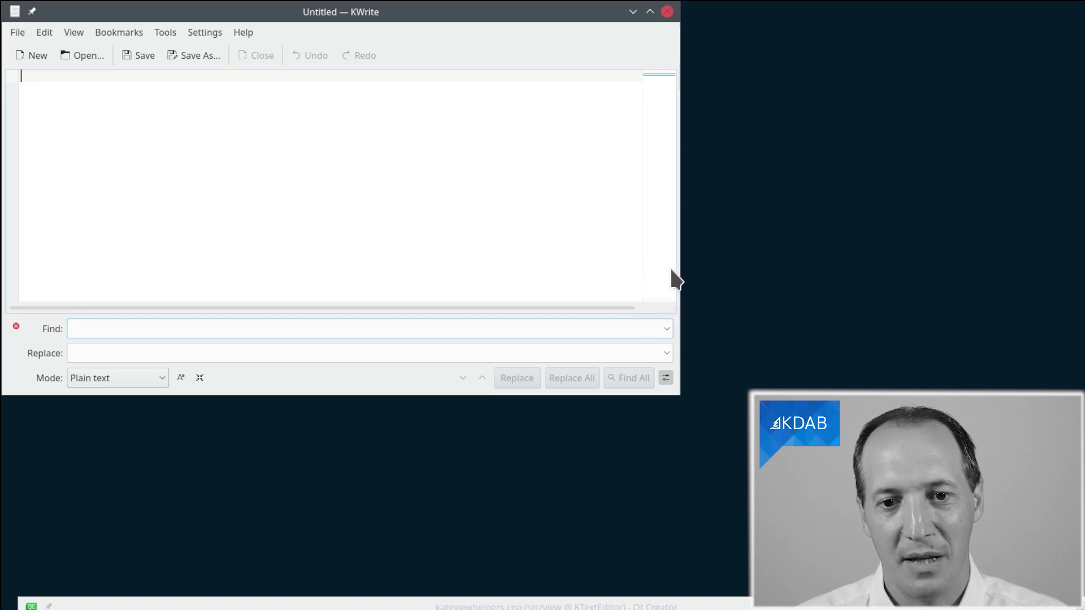
{"action": "mouse_move", "coordinate": [678, 349]}
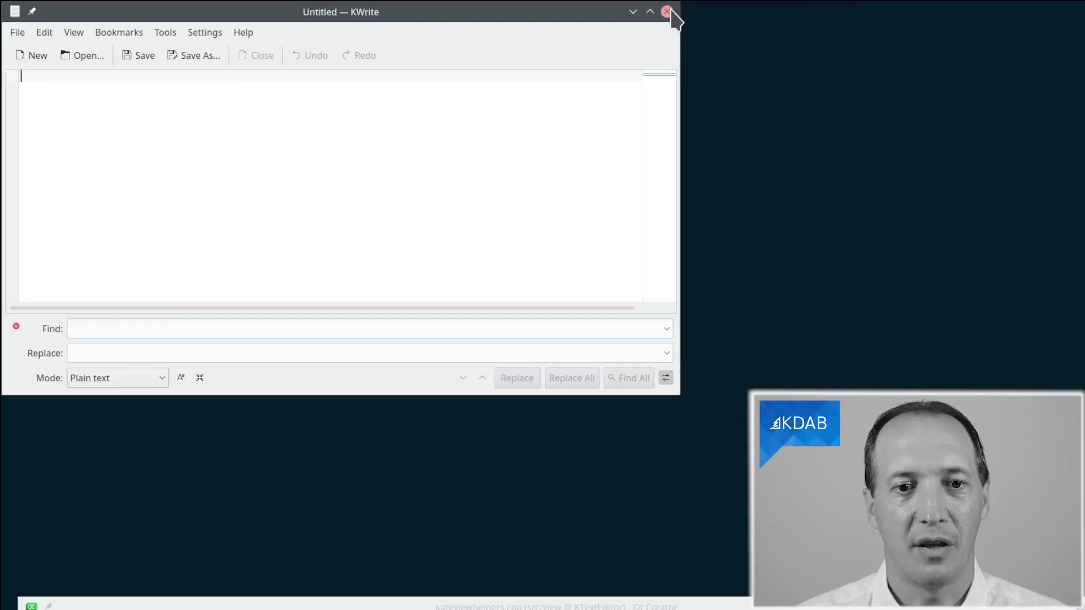
Pick the search bar, filter its properties by 'lay' and expand layout to read margin 0, spacing 6, contentsMargins 6
{"action": "left_click", "coordinate": [668, 11]}
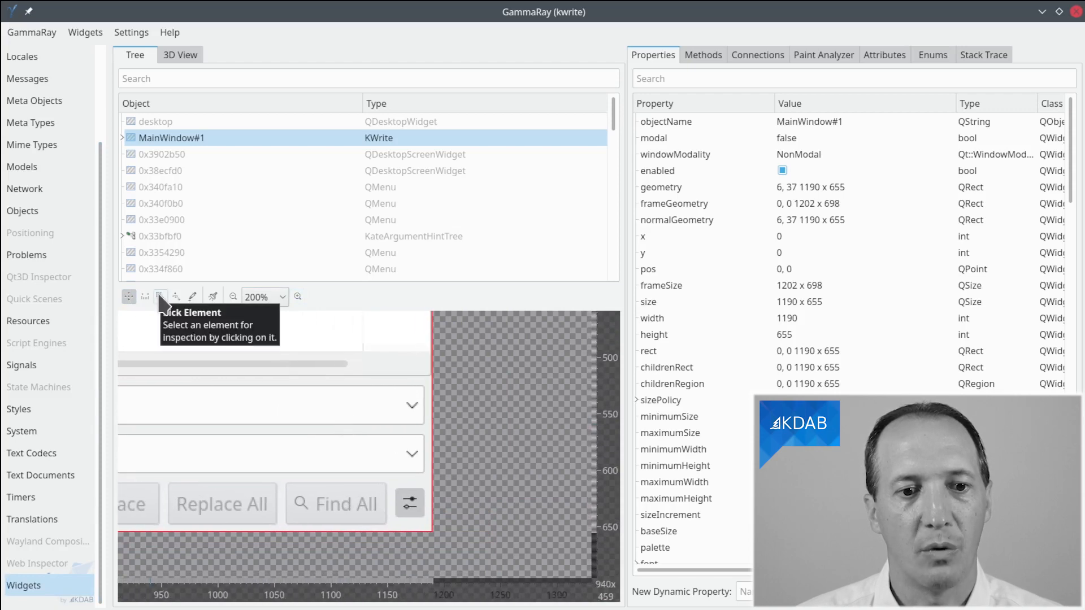
{"action": "left_click", "coordinate": [159, 296]}
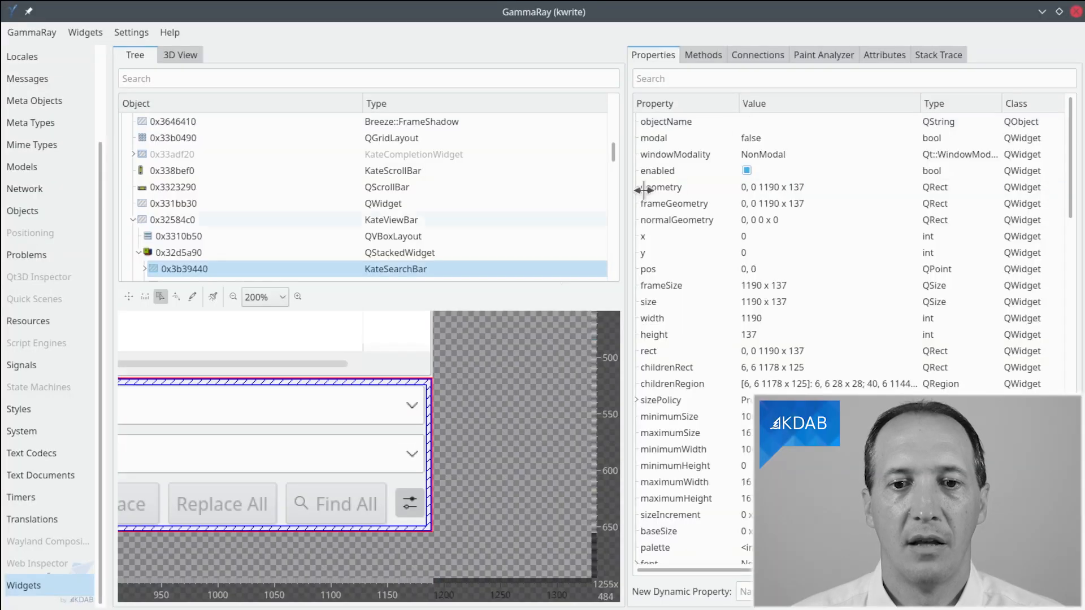
{"action": "type", "text": "layout"}
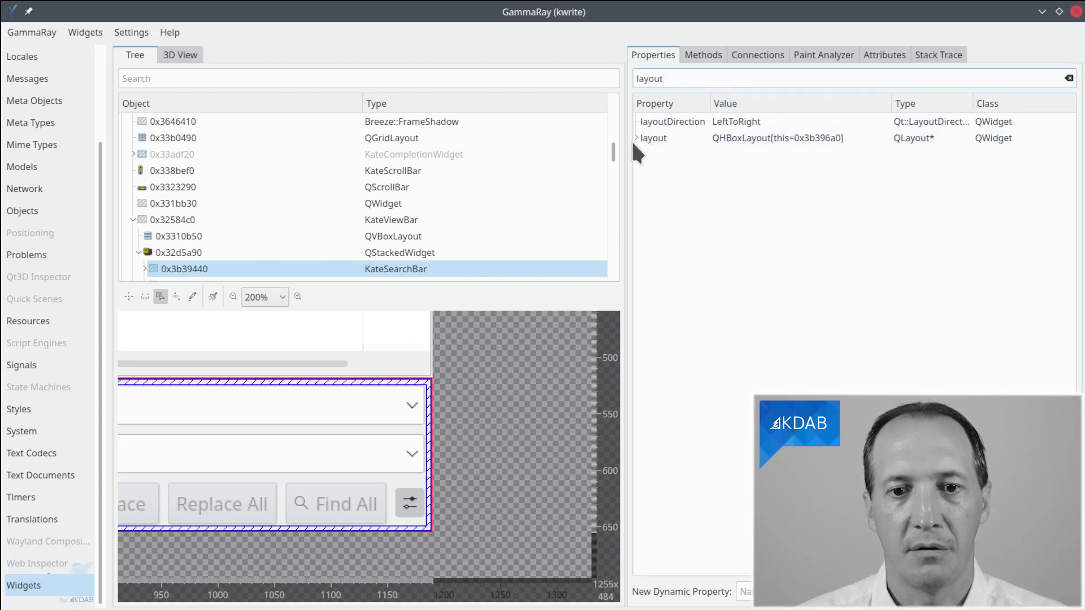
{"action": "left_click", "coordinate": [638, 138]}
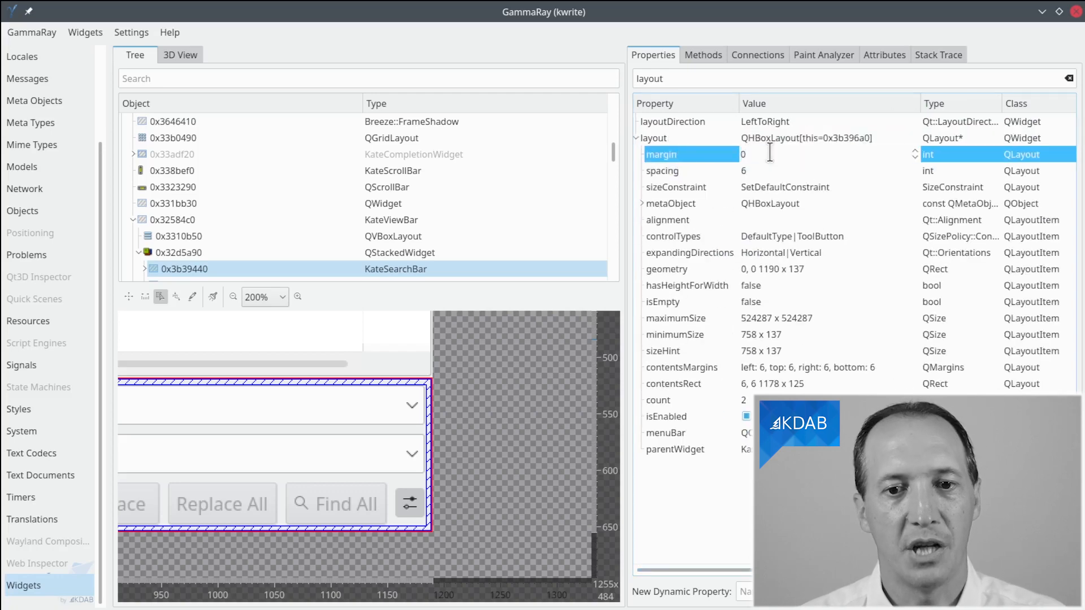
{"action": "left_click", "coordinate": [747, 153]}
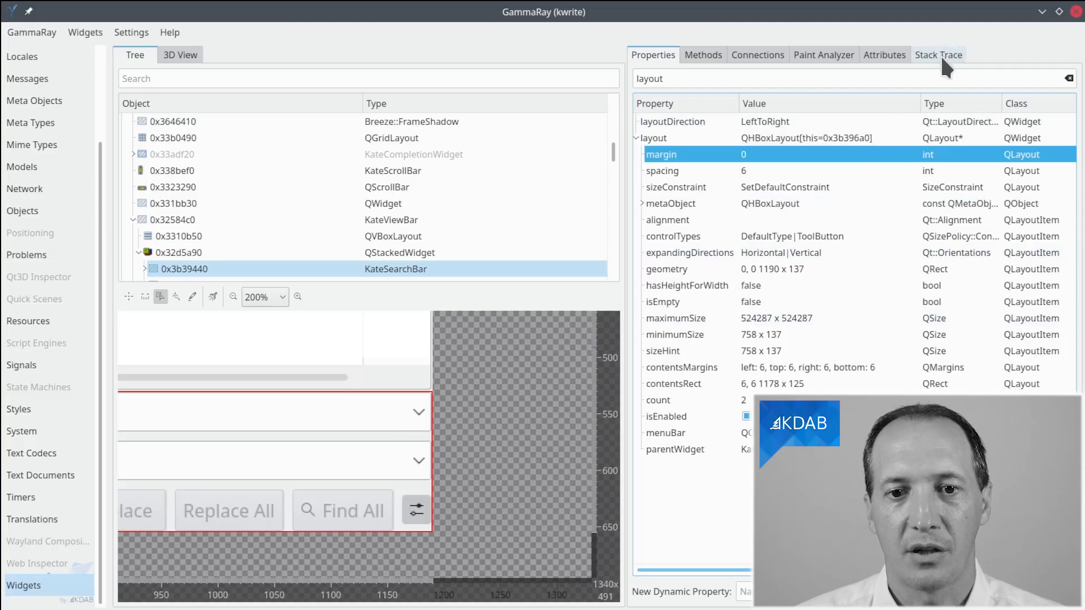
From the creation stack trace, add layout->setContentsMargins(0, 0, 0, 0) in kateviewhelpers.cpp
{"action": "left_click", "coordinate": [938, 54]}
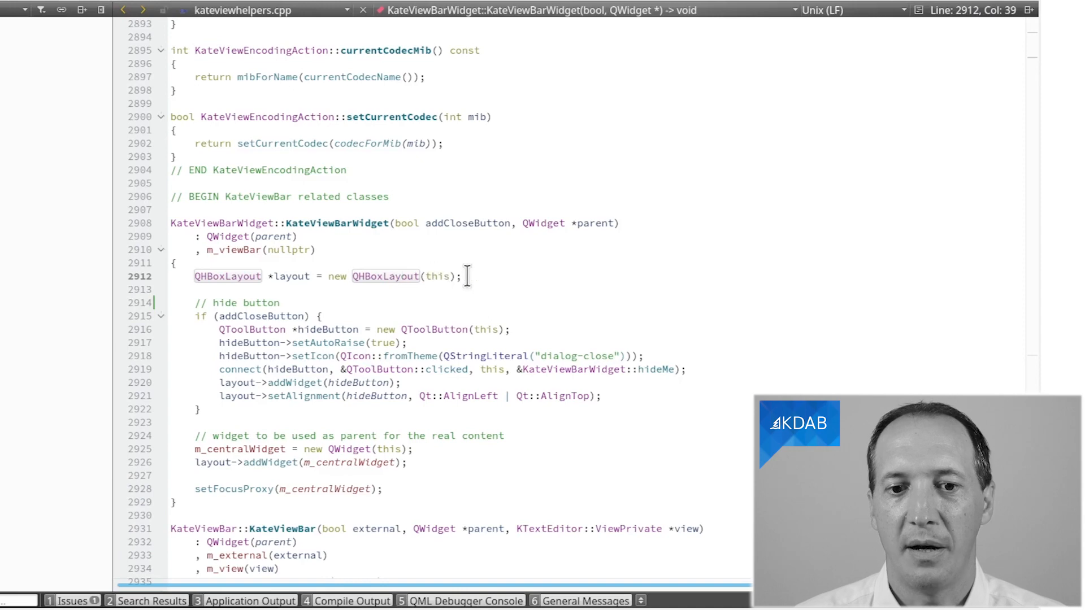
{"action": "left_click", "coordinate": [462, 276]}
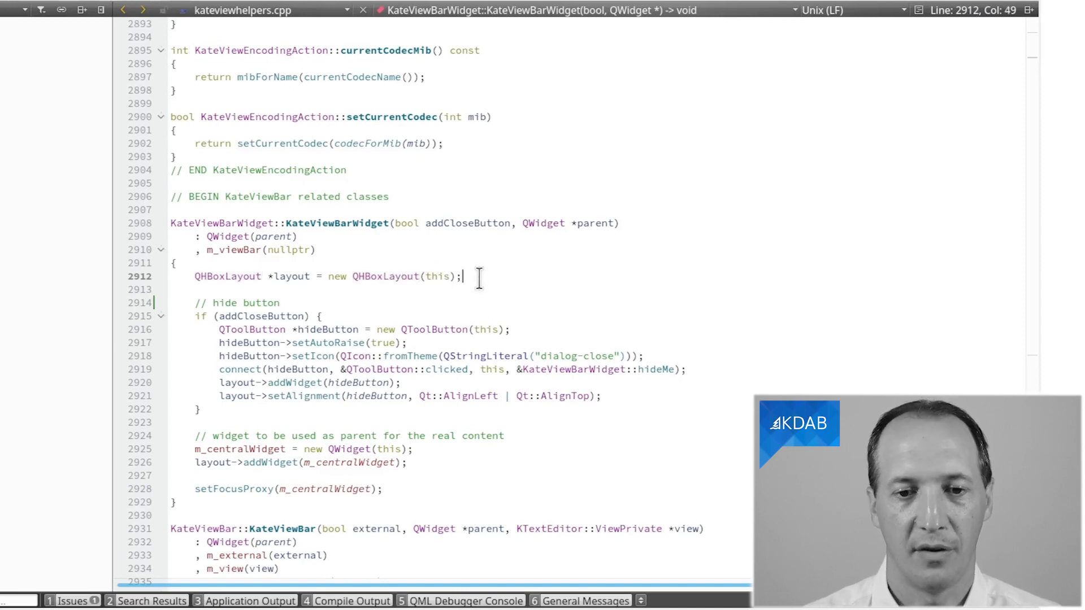
{"action": "type", "text": "layout->setContentsMargins("}
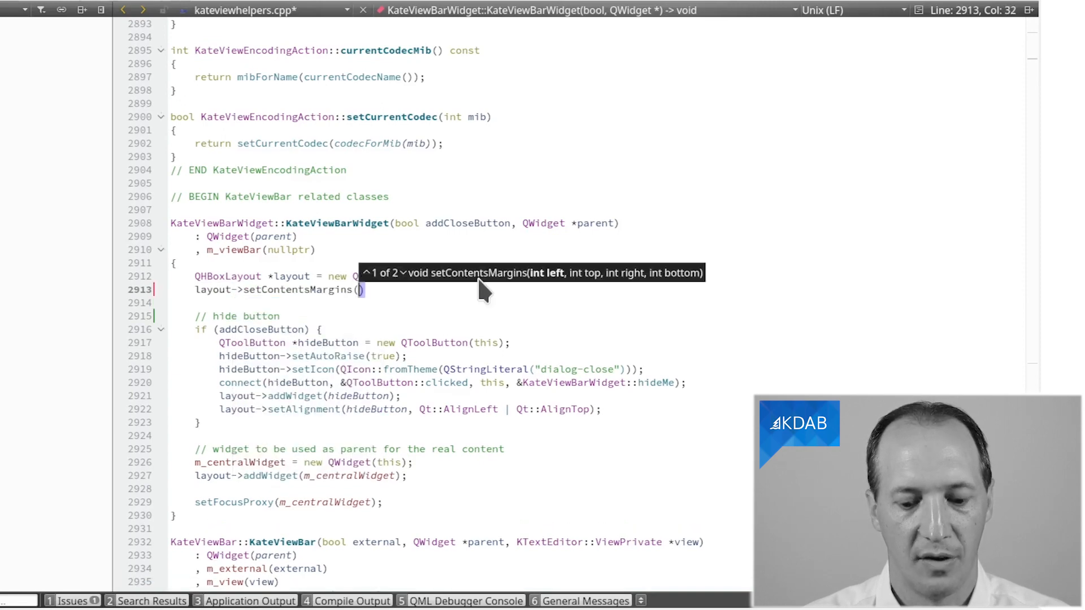
{"action": "type", "text": "0, 0"}
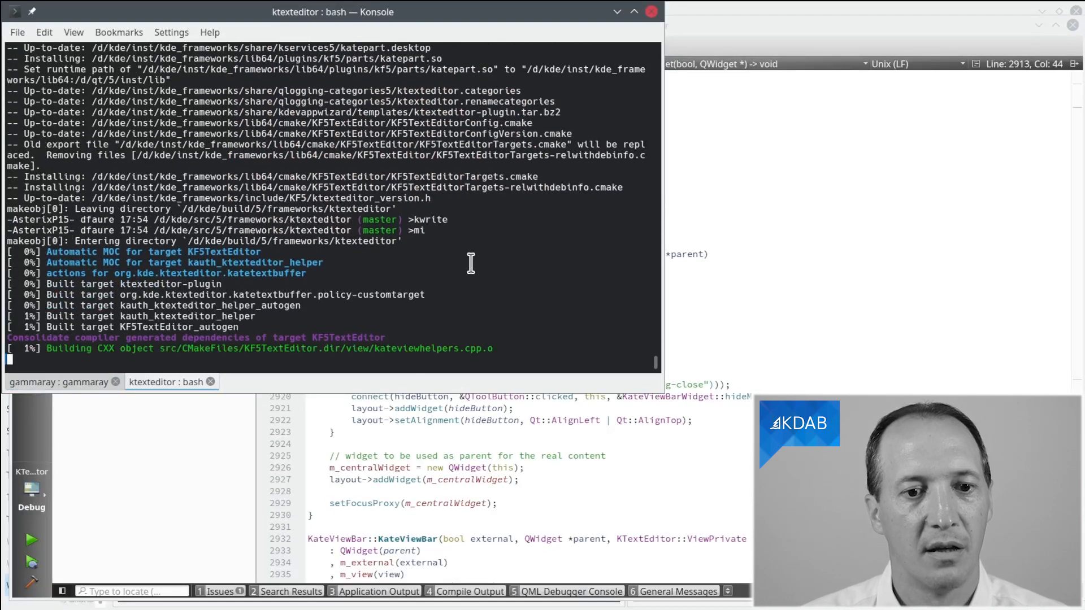
{"action": "mouse_move", "coordinate": [431, 284]}
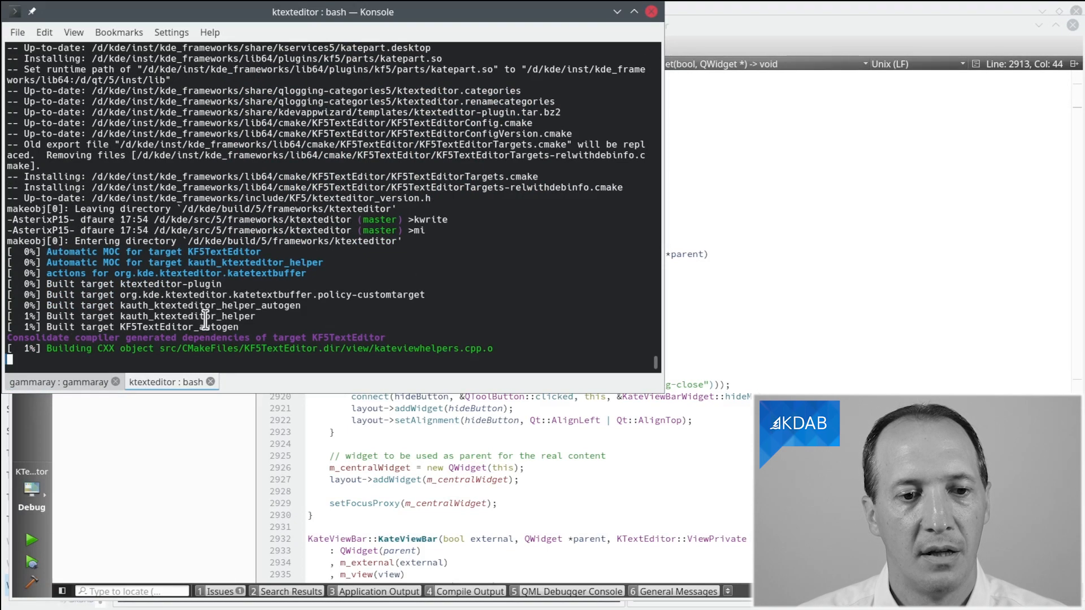
In the gammaray terminal tab, stop the session with Ctrl+C and relaunch kwrite
{"action": "left_click", "coordinate": [56, 382]}
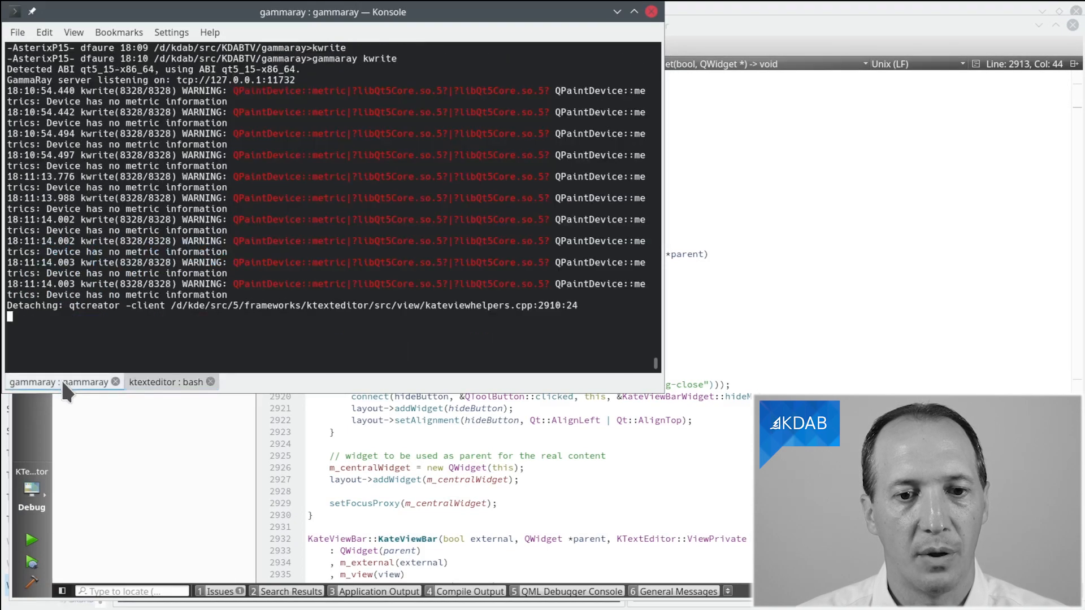
{"action": "key", "text": "ctrl+c"}
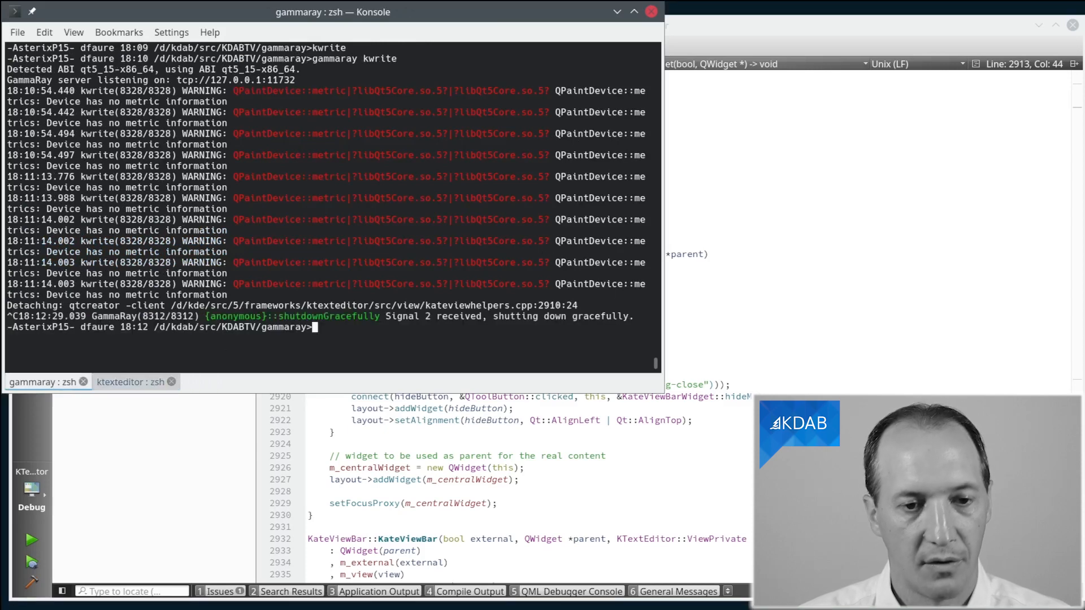
{"action": "type", "text": "kwrite"}
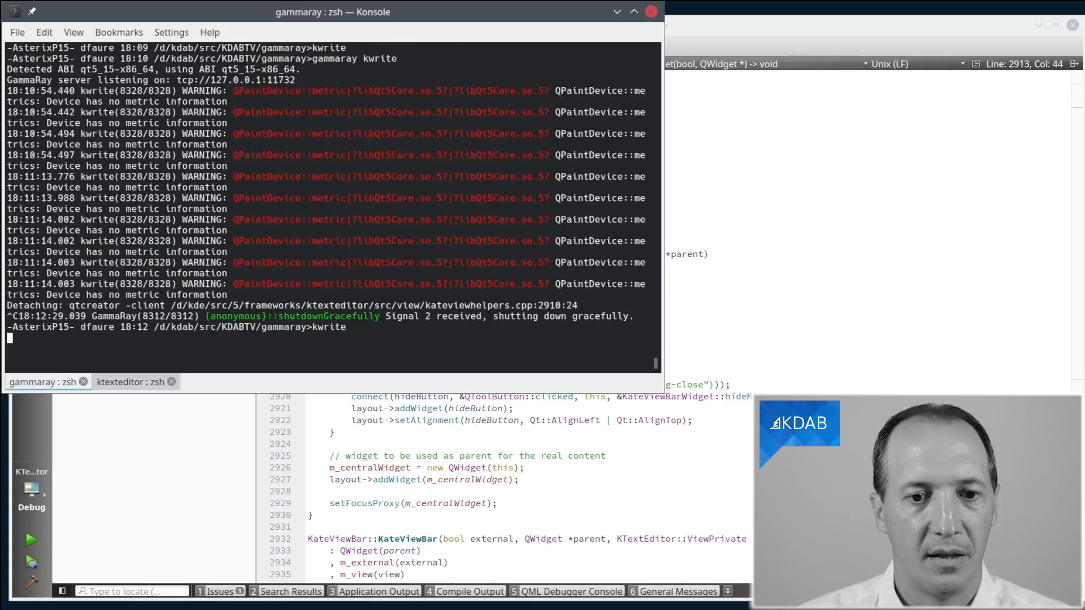